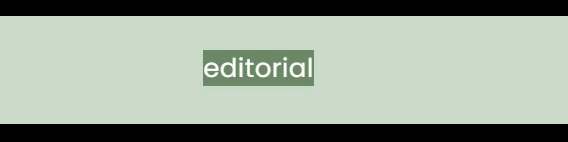
text(ego)
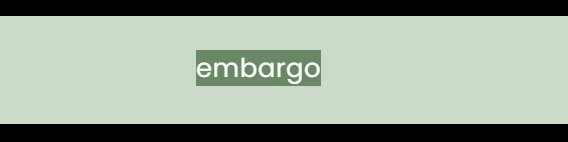
text(embark)
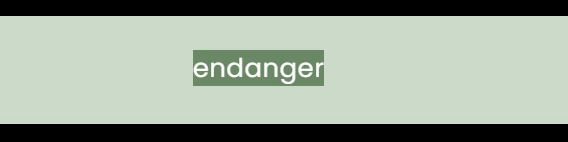
text(endeavour)
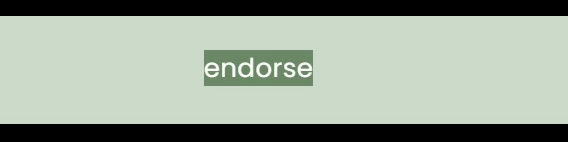
text(ment)
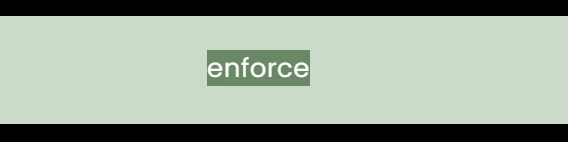
text(ment)
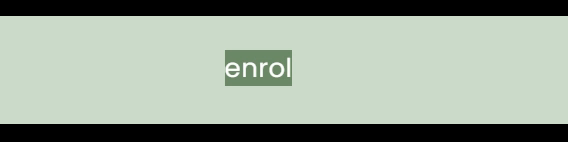
text(enthusiast)
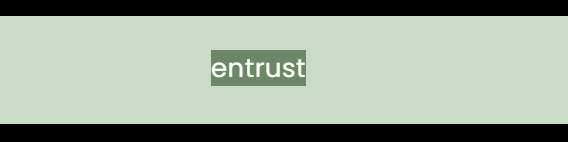
text(environmentalist)
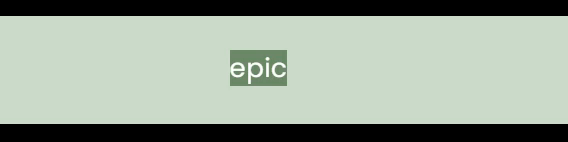
text(equate)
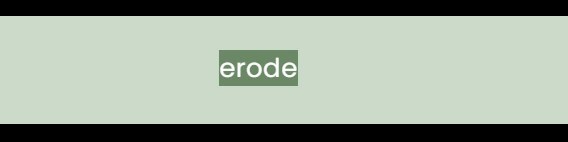
text(erupt)
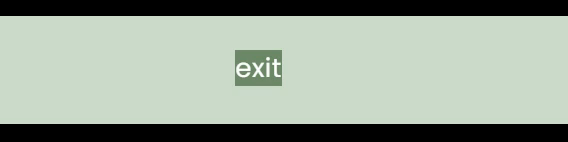
click(260, 68)
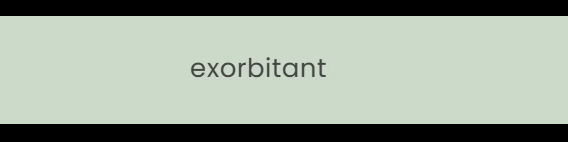
double_click(262, 70)
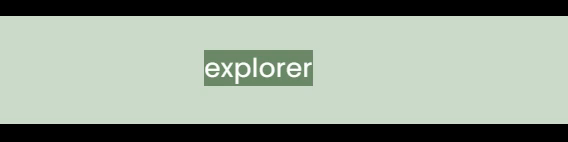
text(expressly)
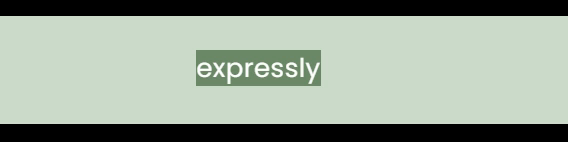